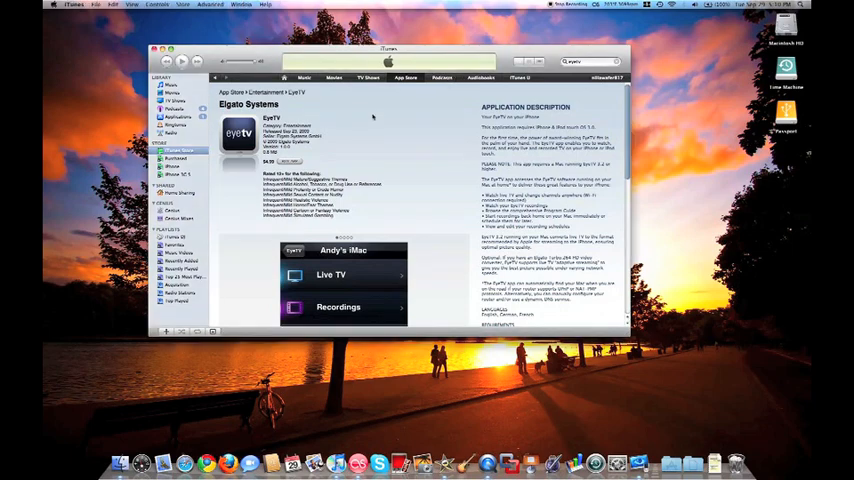
pyautogui.moveTo(409, 191)
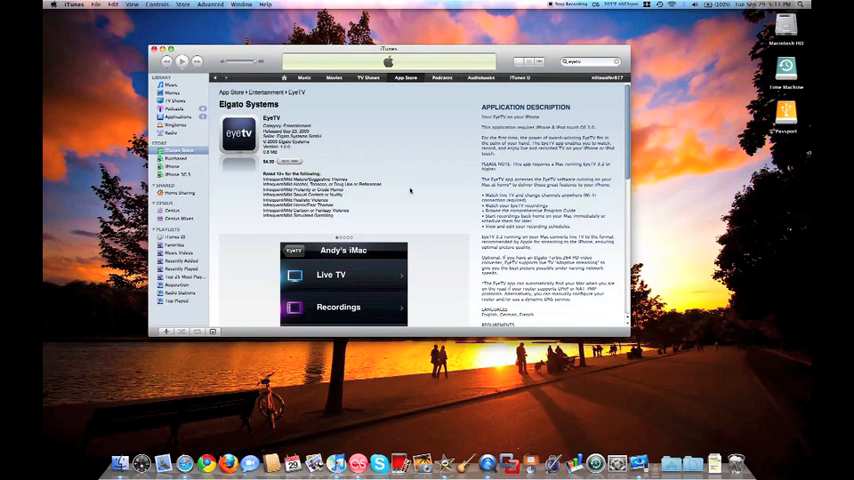
# Scroll the EyeTV App Store page down to the full screenshot and Requirements section.
pyautogui.scroll(-3)
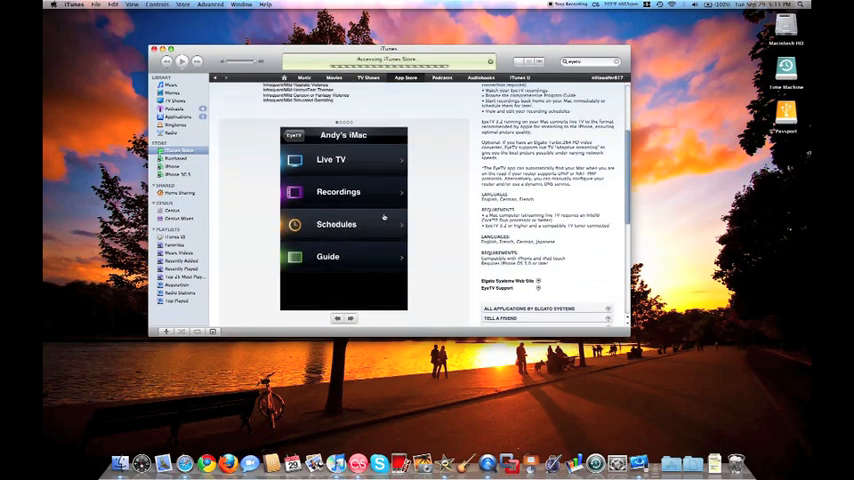
pyautogui.click(331, 159)
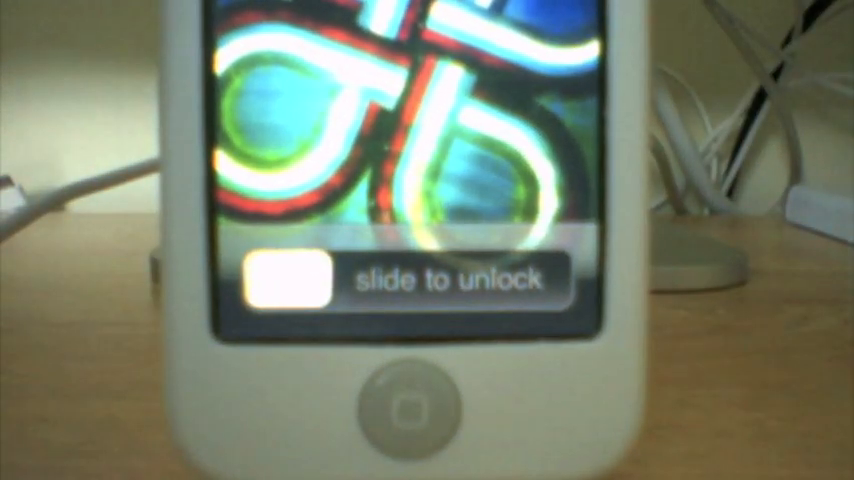
# Slide to unlock the iPhone and launch EyeTV from the home screen.
pyautogui.moveTo(280, 277); pyautogui.dragTo(540, 277)
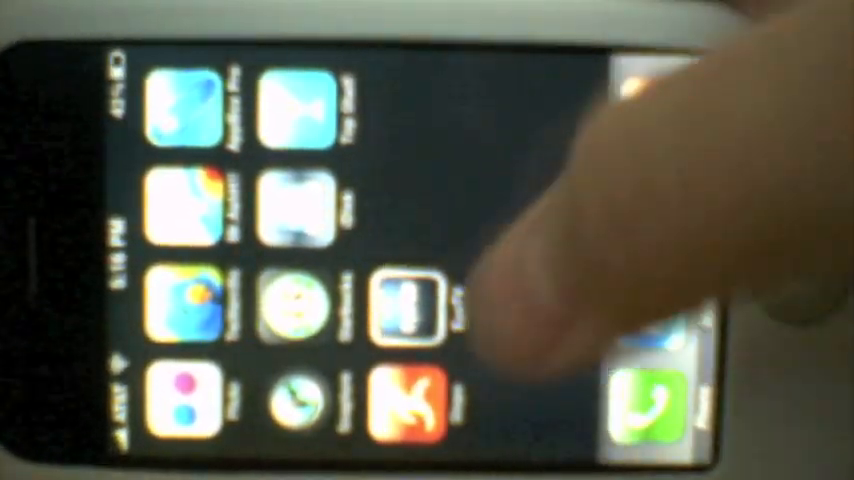
pyautogui.click(405, 305)
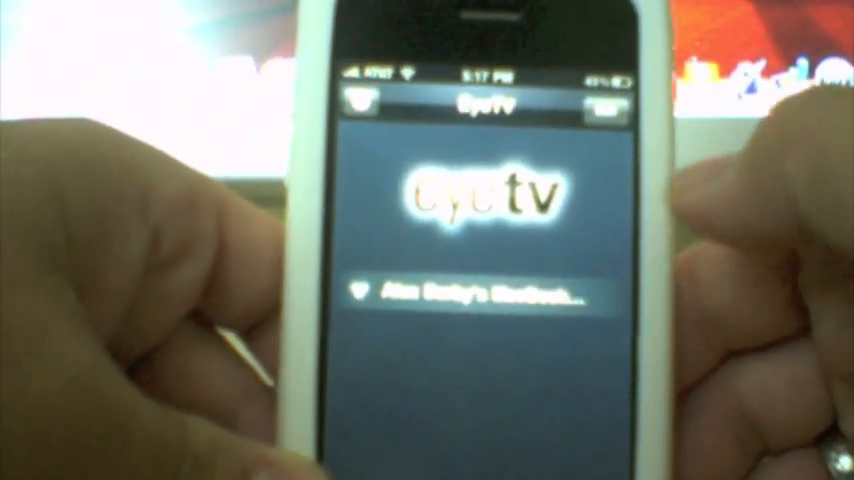
# Connect EyeTV to the listed MacBook to reach the Live TV channel list.
pyautogui.click(475, 295)
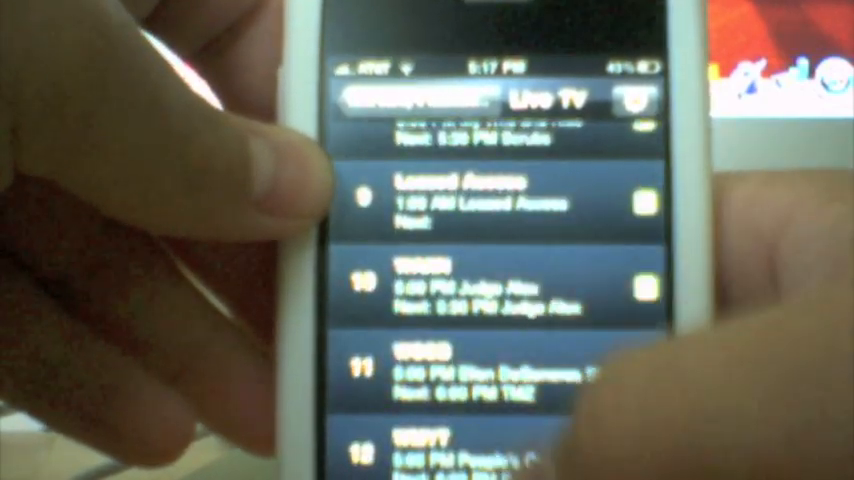
# Scroll the Live TV list down to channels 27–30, including USA Network East and Nickelodeon.
pyautogui.scroll(-3)
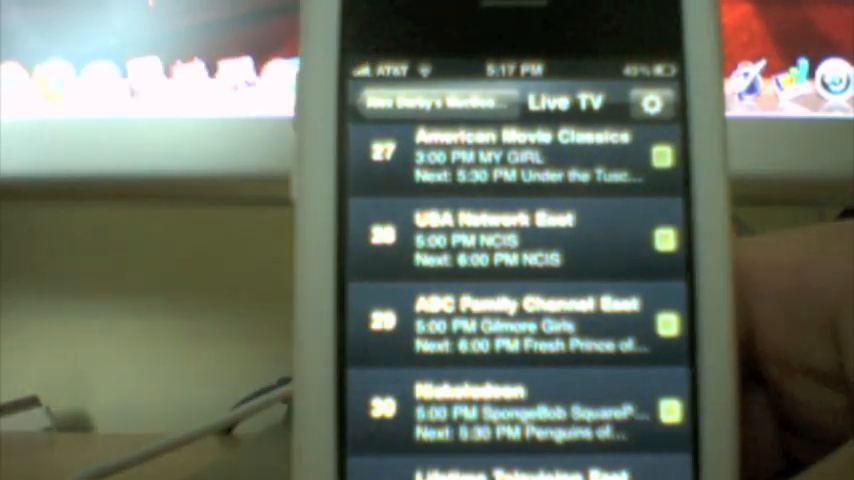